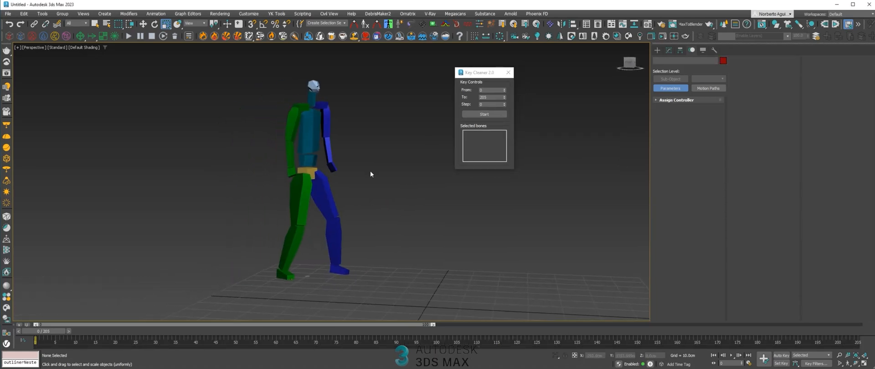
Step: Select Bip001 L Foot and scrub the time slider to watch its motion through the walk
click(293, 268)
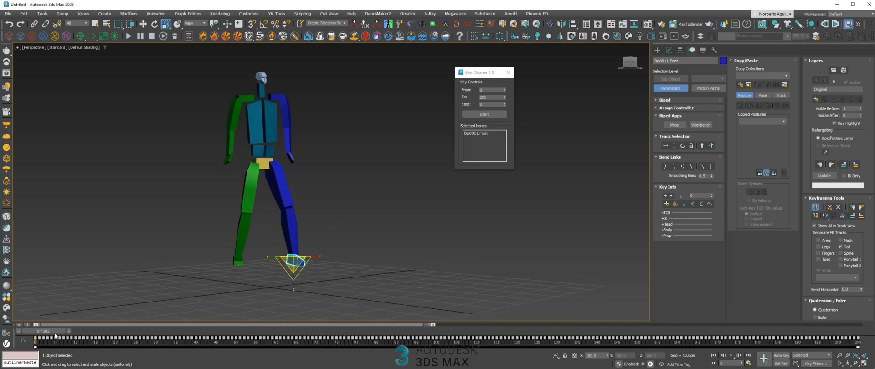
drag(37, 330, 450, 331)
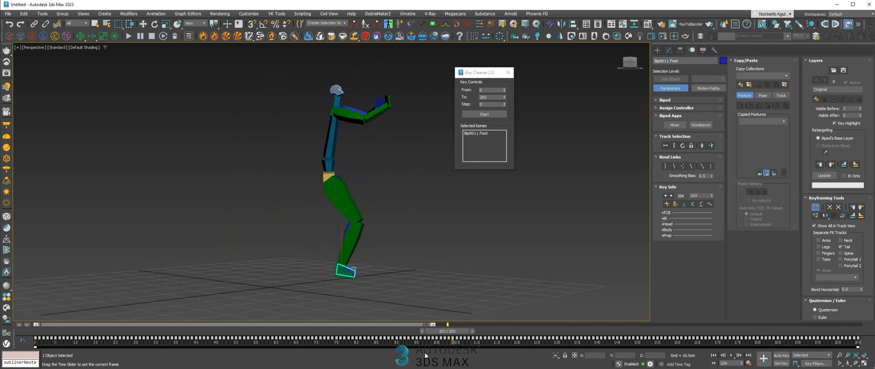
drag(449, 323, 452, 324)
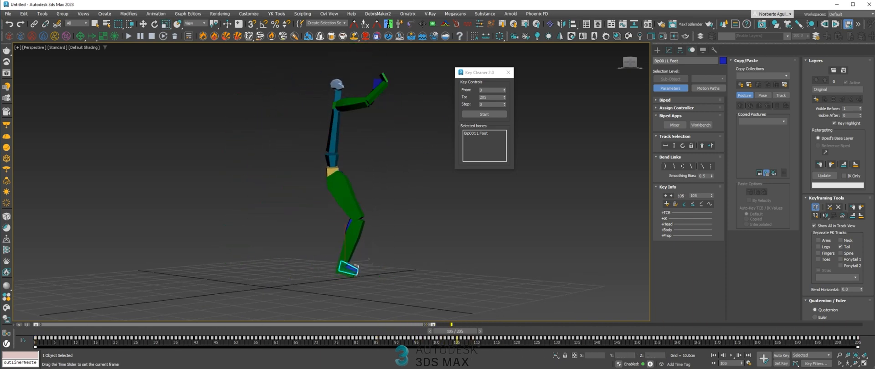
drag(451, 324, 432, 323)
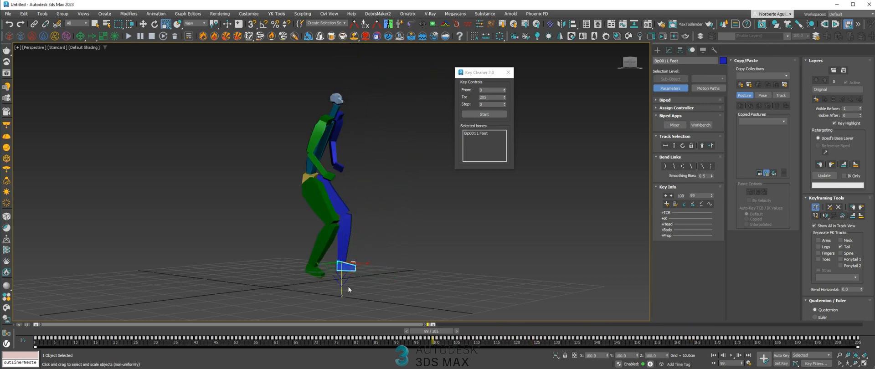
drag(427, 330, 432, 331)
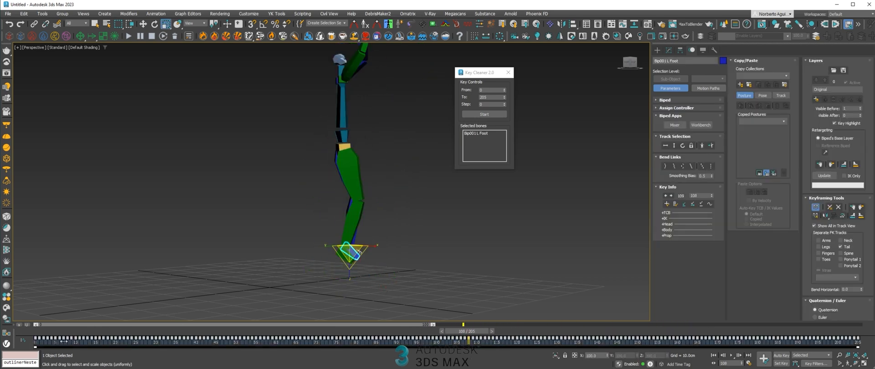
drag(463, 323, 182, 341)
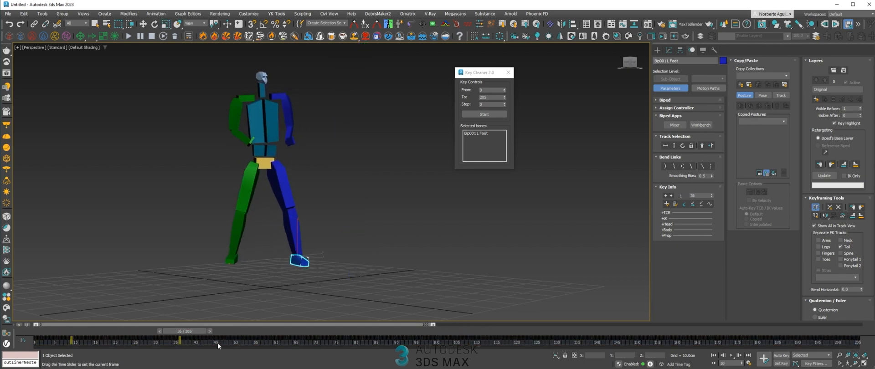
drag(181, 331, 268, 331)
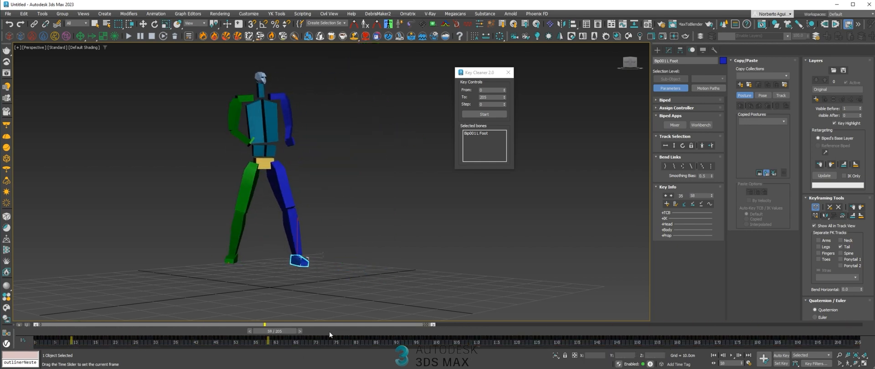
drag(265, 324, 287, 323)
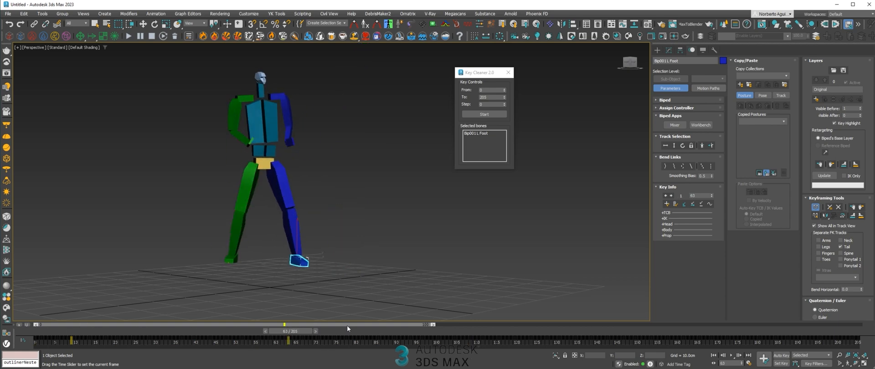
drag(284, 323, 377, 324)
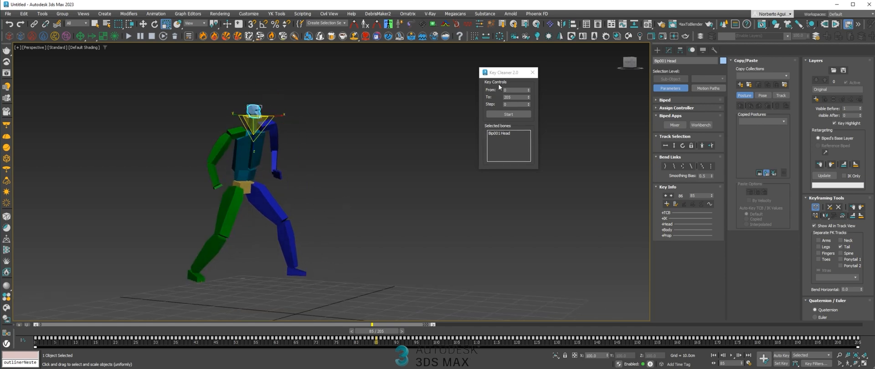
Step: Add Bip001 R Foot so Key Cleaner lists both feet, rewind to the start and play the animation
click(294, 276)
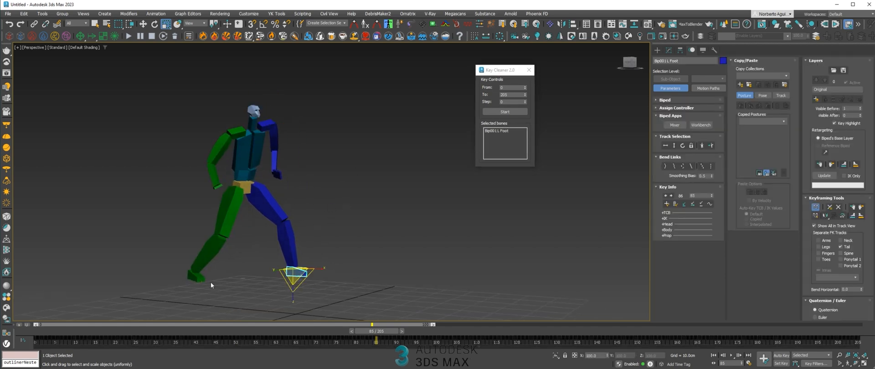
click(292, 276)
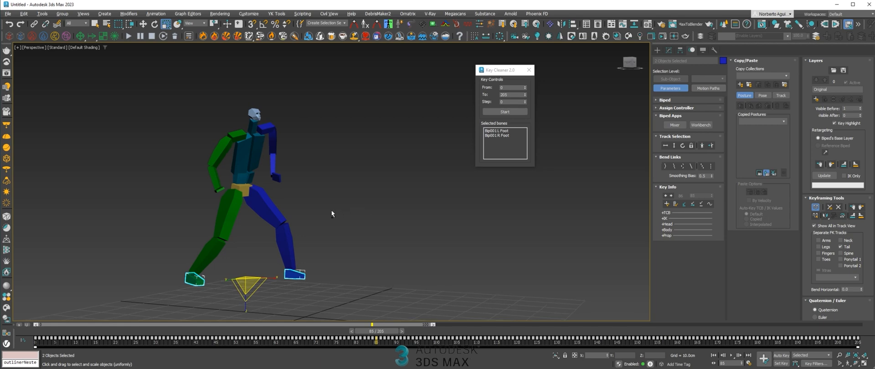
click(504, 111)
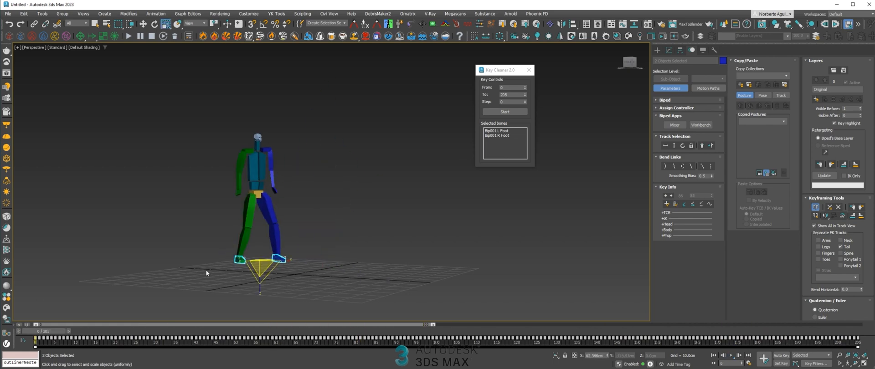
mouse_move(285, 272)
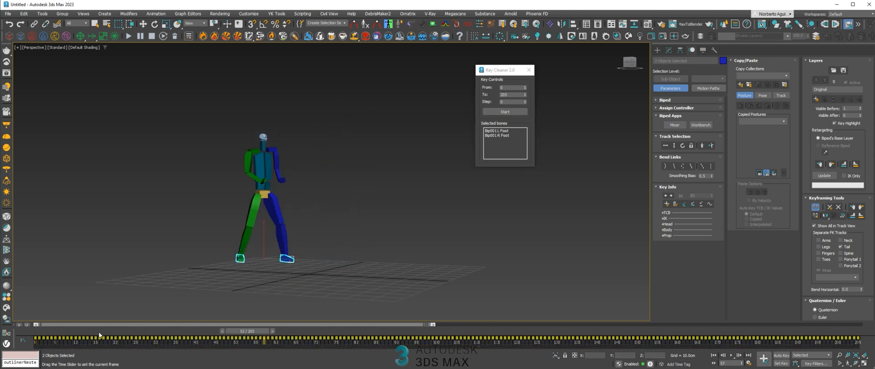
click(730, 355)
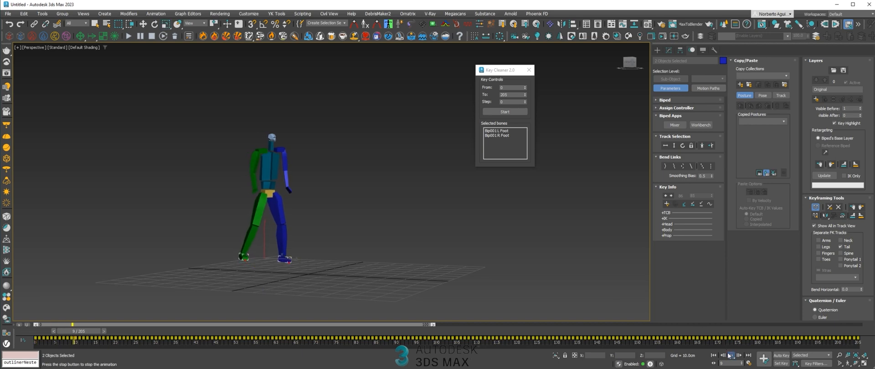
click(731, 356)
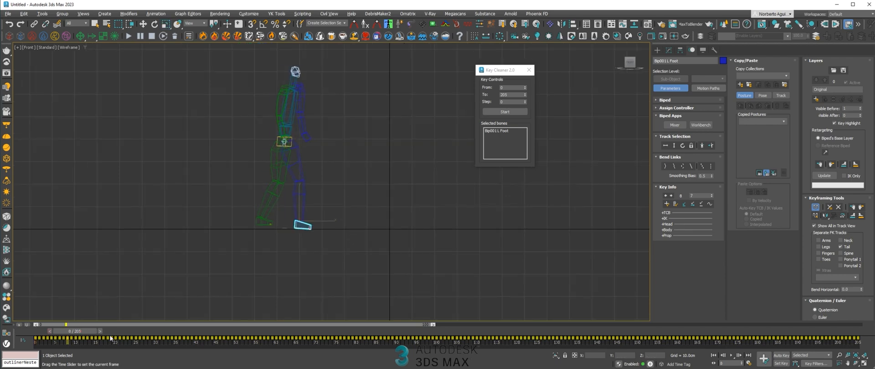
Step: Scrub through the walk in the front view, switching between rotate and move on the left foot
drag(65, 330, 530, 330)
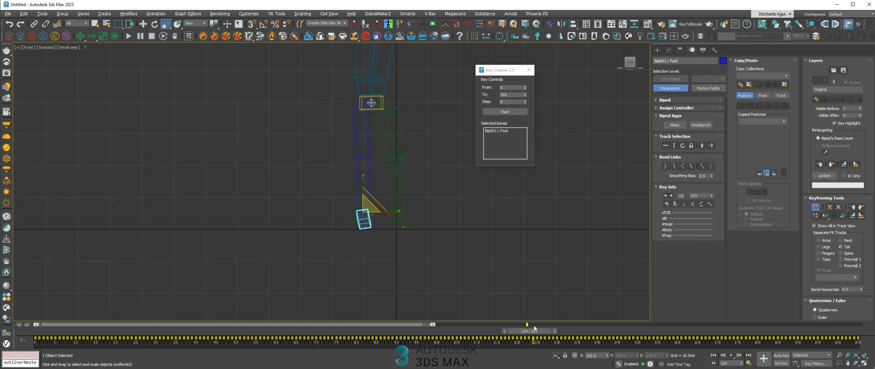
drag(526, 324, 575, 323)
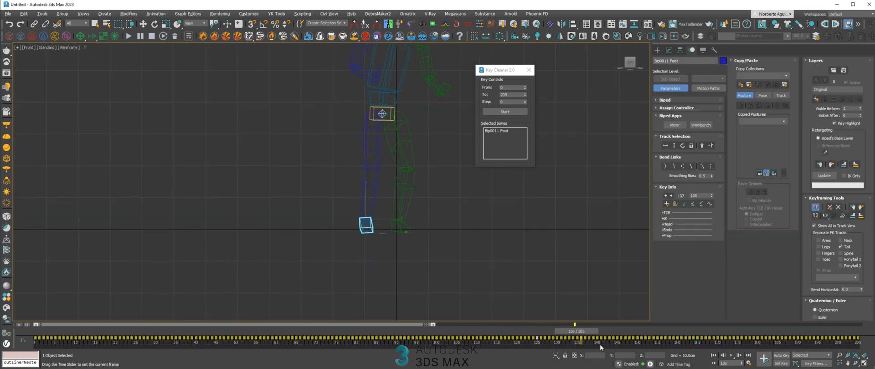
drag(575, 323, 528, 324)
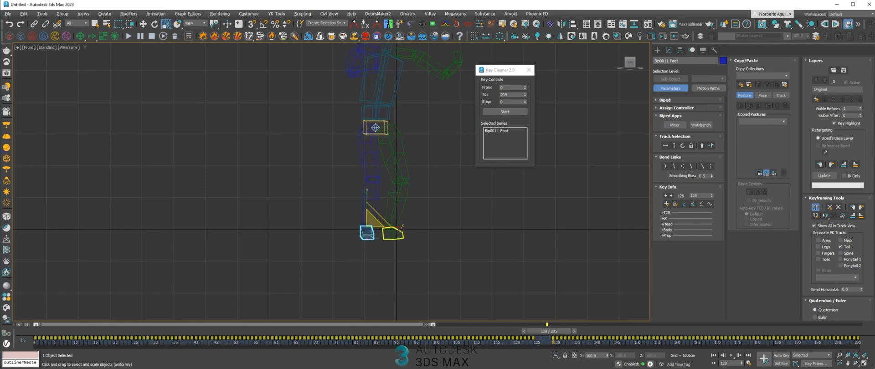
click(153, 23)
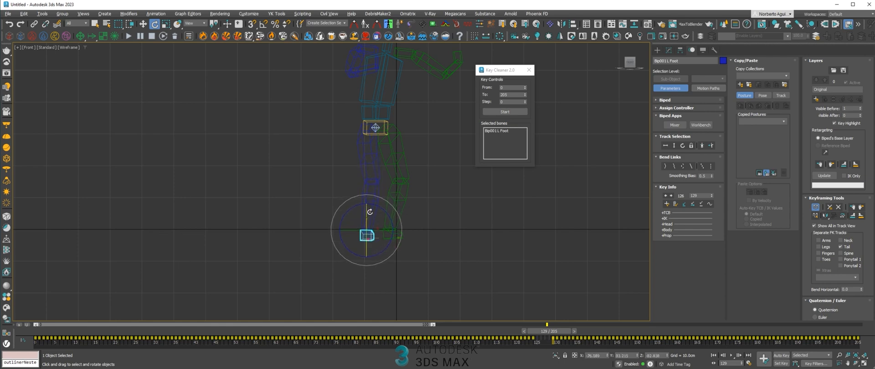
click(142, 24)
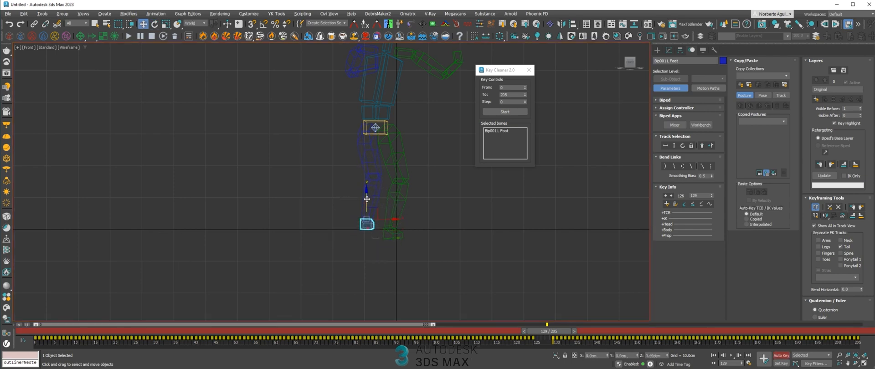
click(155, 23)
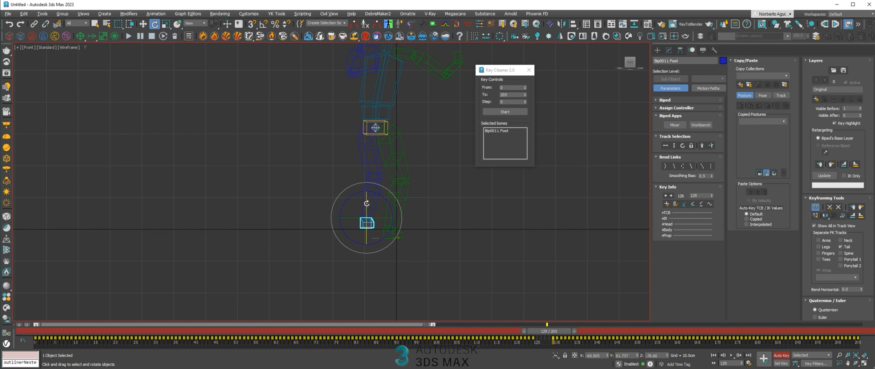
Step: Step back and forth through later frames of the step to inspect the left foot's contact
drag(546, 331, 526, 331)
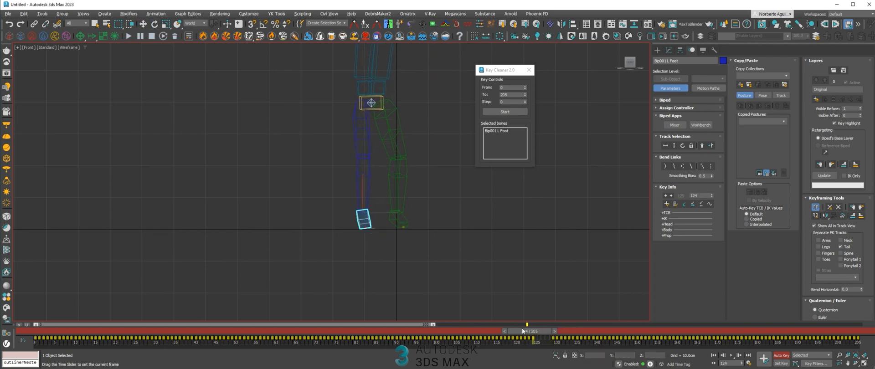
drag(525, 330, 579, 331)
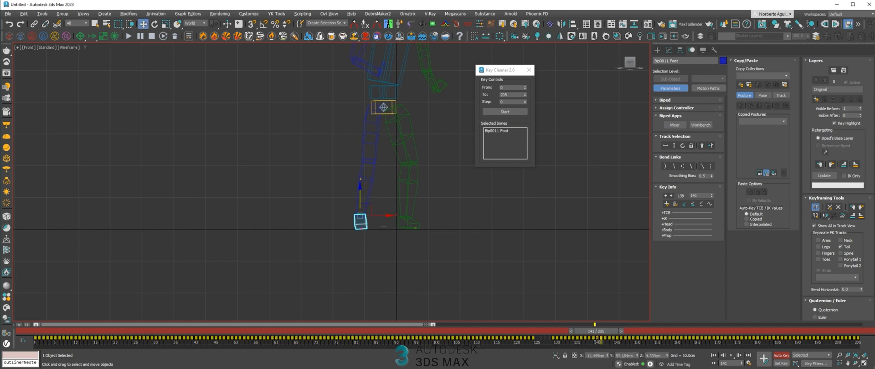
click(557, 339)
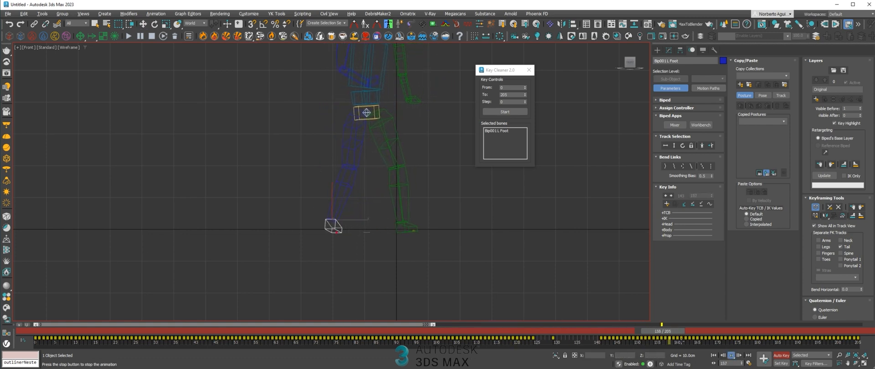
drag(661, 331, 594, 331)
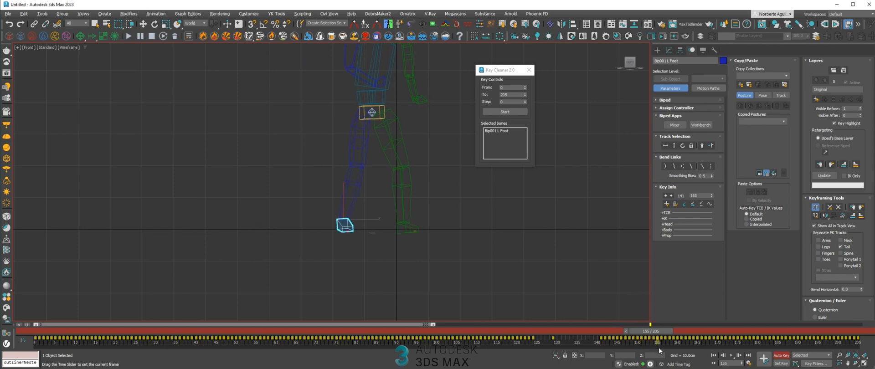
drag(651, 331, 562, 331)
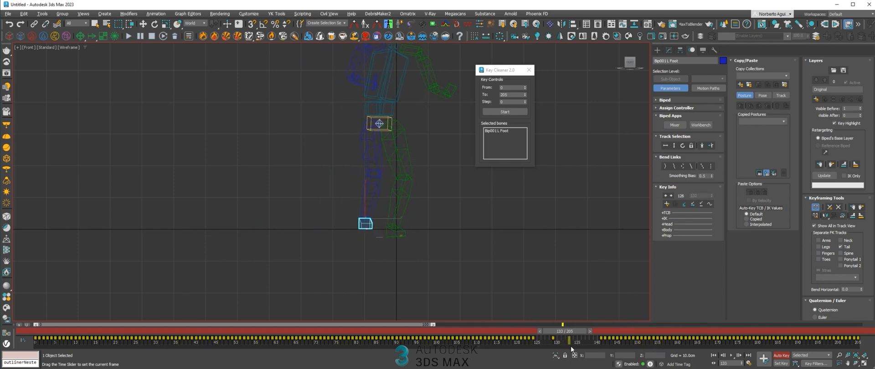
drag(562, 331, 594, 331)
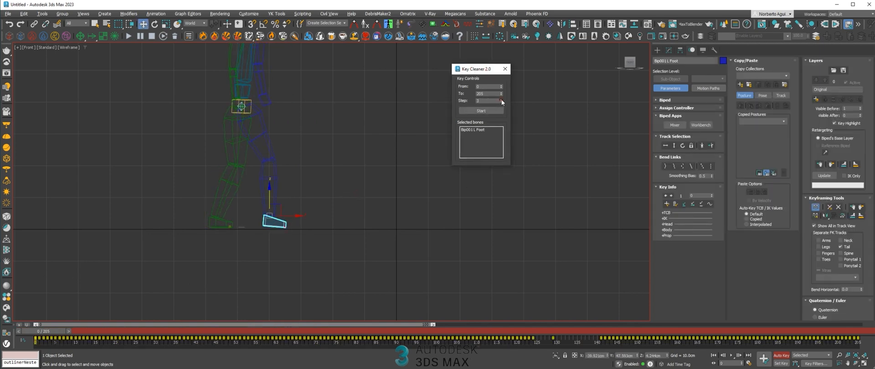
Step: Raise the Key Cleaner step to 4, run it on the left foot over frames 0–205, and scrub to review
click(500, 101)
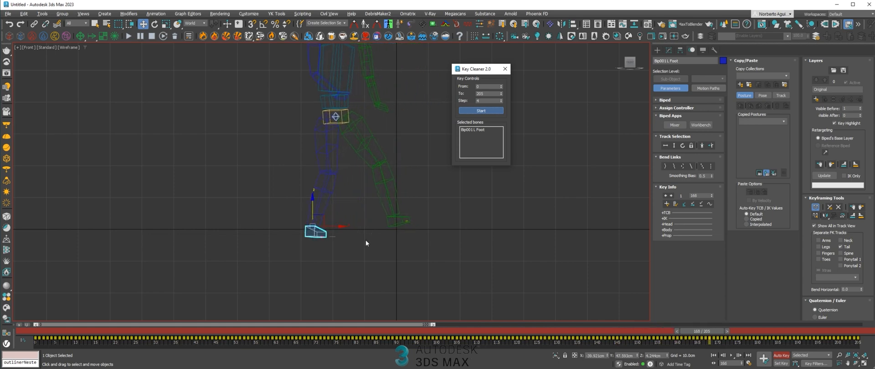
drag(427, 324, 271, 331)
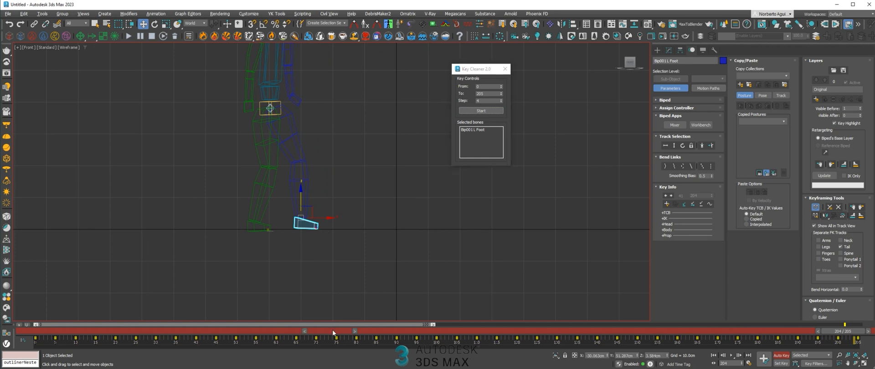
drag(331, 331, 618, 331)
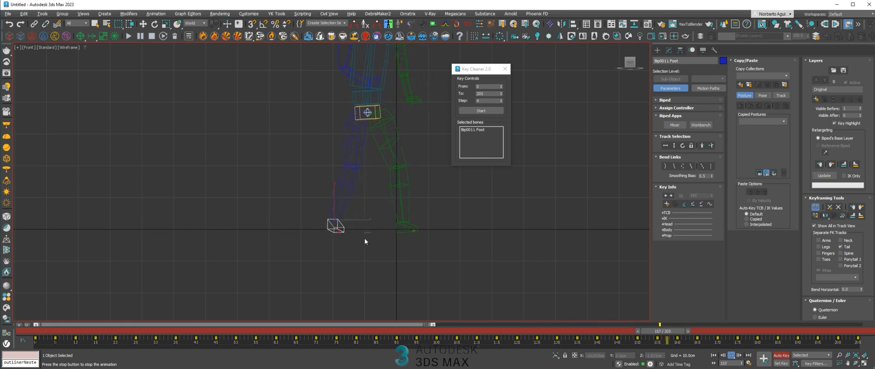
drag(639, 324, 81, 324)
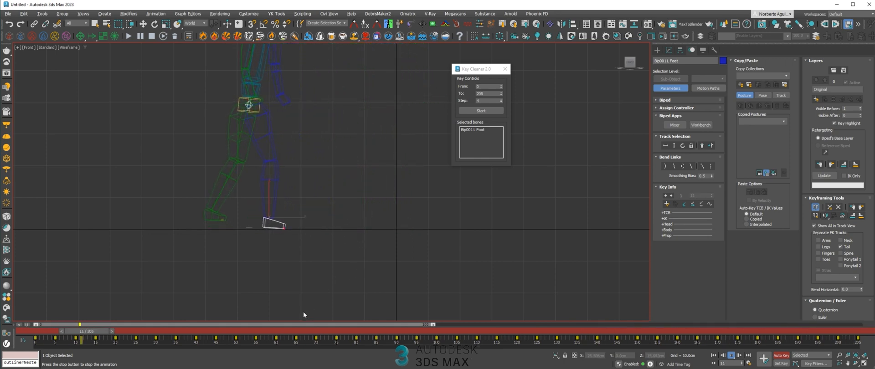
drag(80, 330, 353, 331)
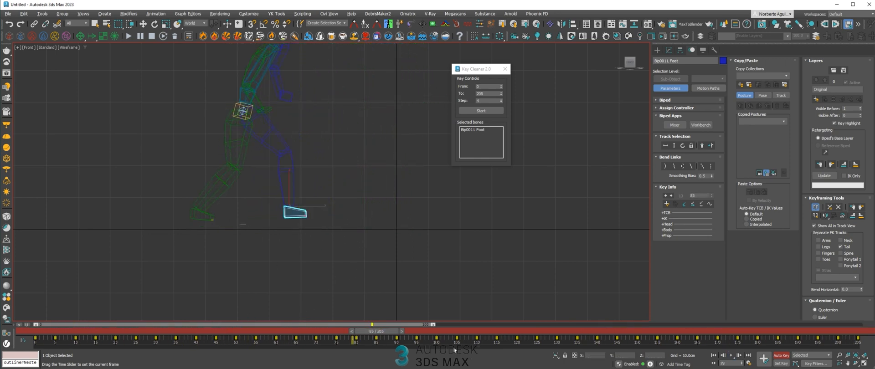
drag(353, 331, 273, 331)
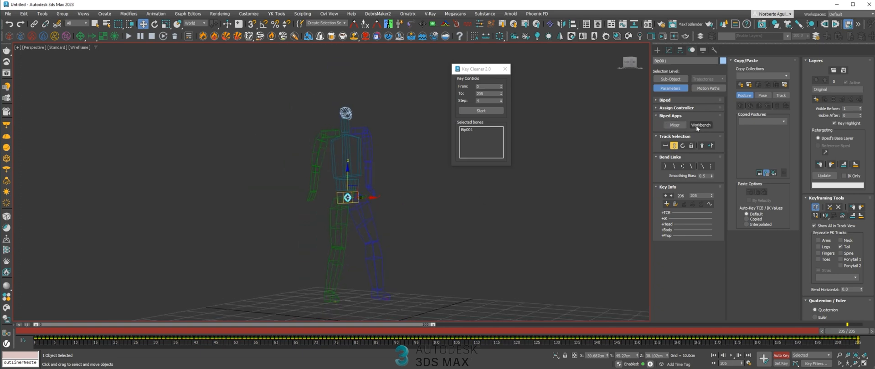
Step: In the Animation Workbench run the Key Reducer filter on Selected Parts over the Active Time Segment and review the result
click(701, 124)
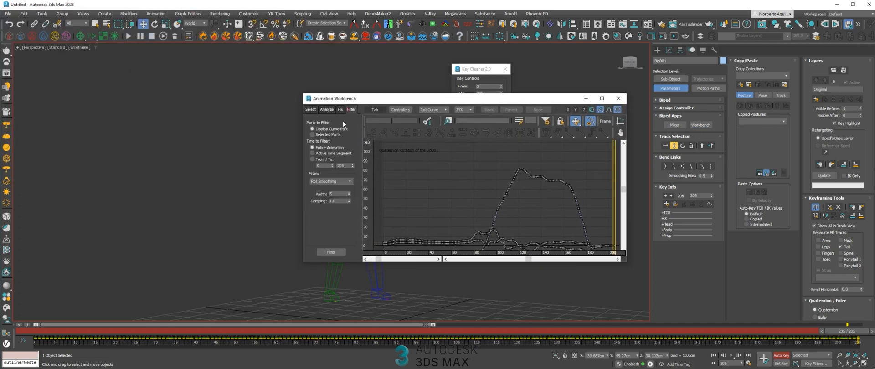
mouse_move(361, 111)
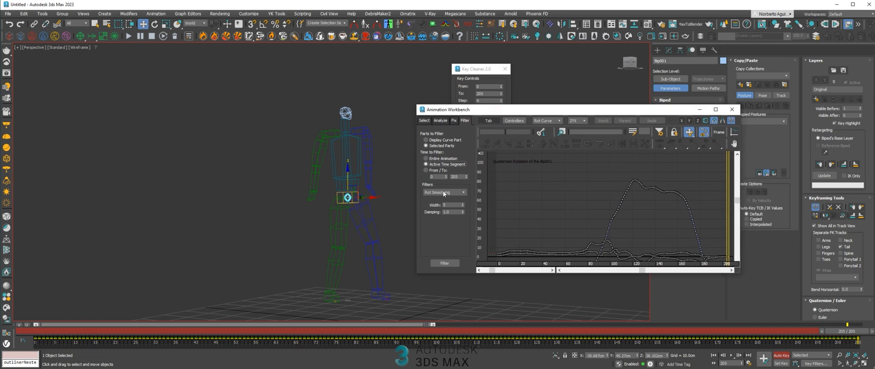
click(444, 192)
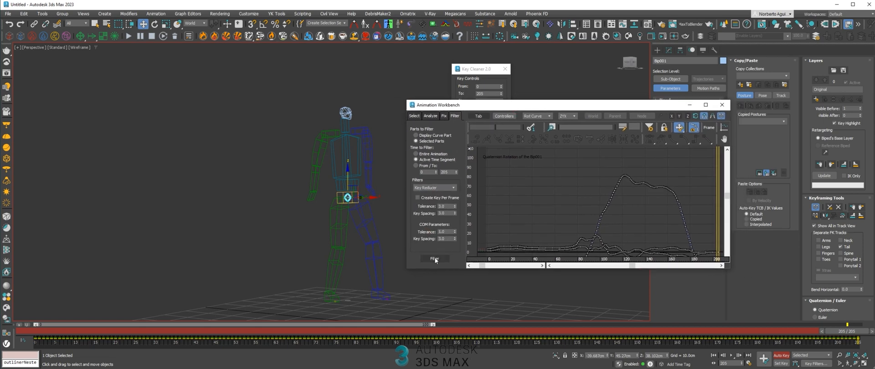
click(434, 258)
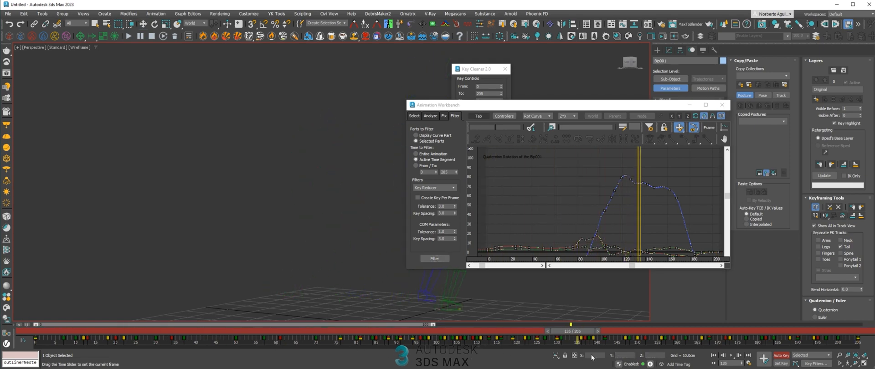
drag(570, 331, 642, 331)
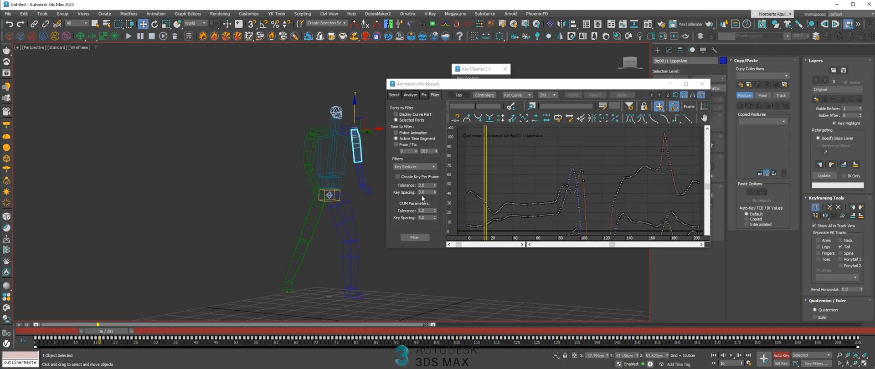
drag(98, 331, 156, 331)
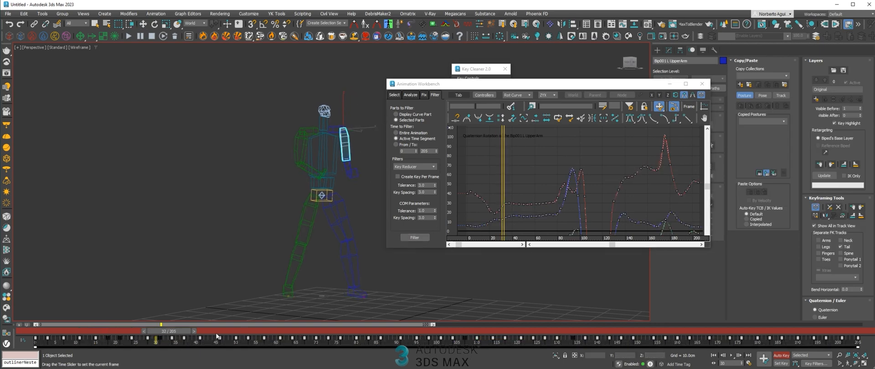
drag(155, 331, 36, 331)
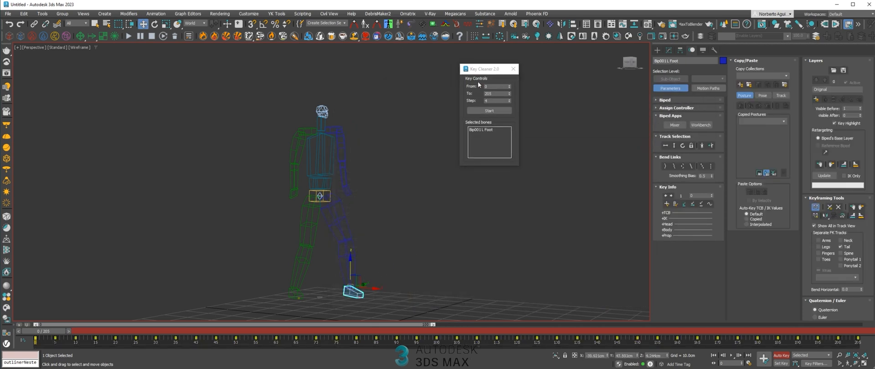
Step: Apply a Rot Blurring filter to the spine, close the Animation Workbench and play the smoothed walk back
drag(39, 325, 267, 324)
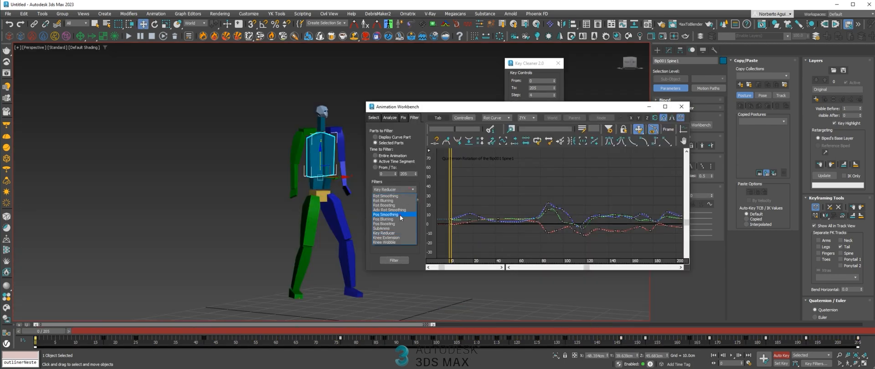
click(385, 214)
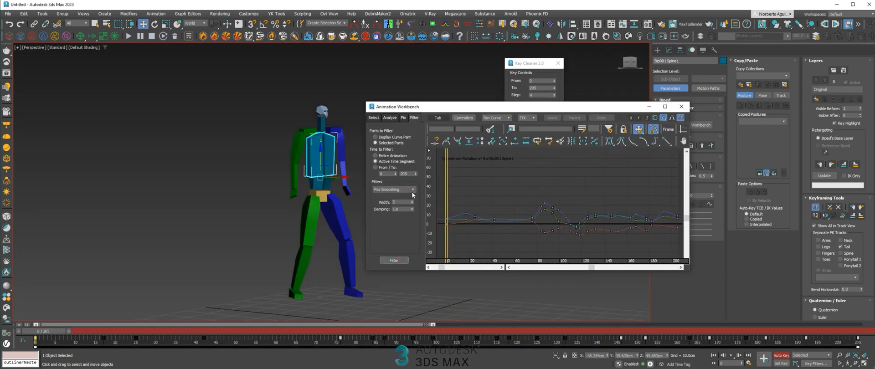
click(393, 260)
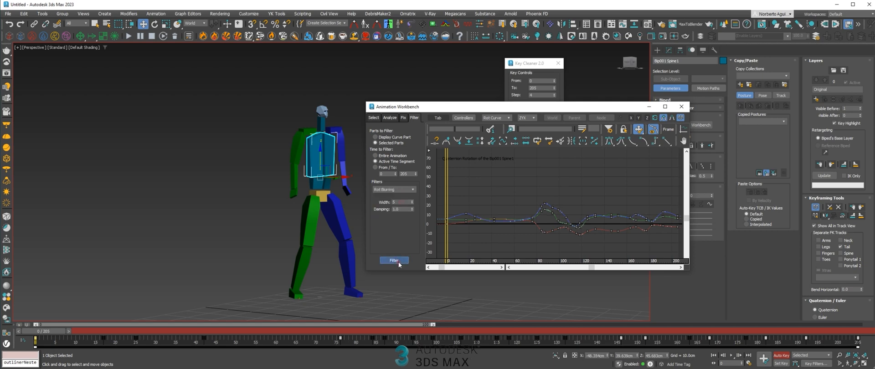
click(394, 261)
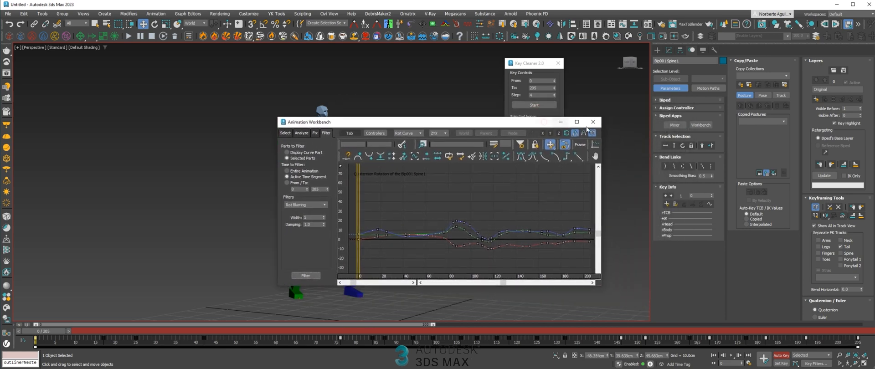
click(592, 122)
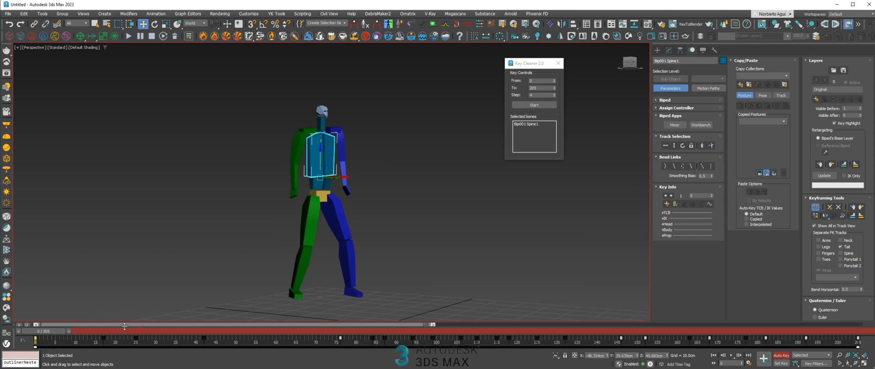
click(730, 356)
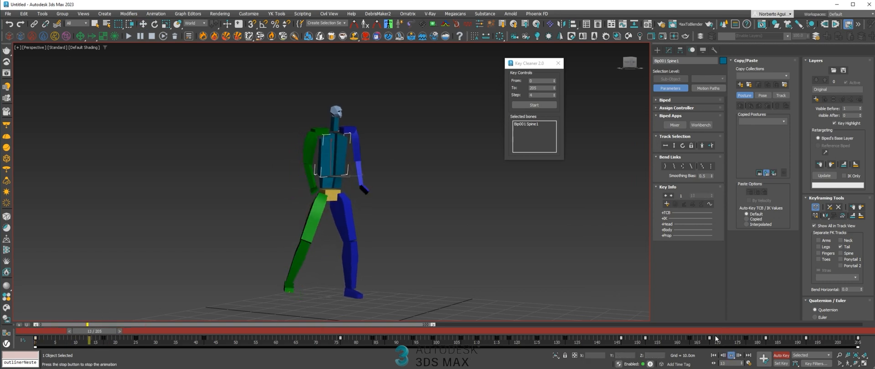